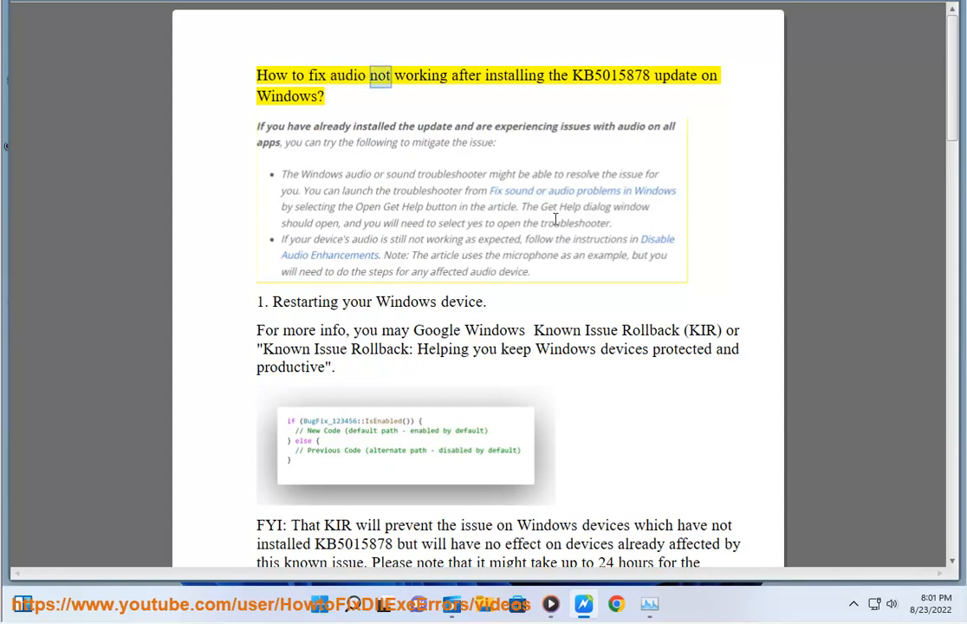
Return to the guide's restart tip and select the phrase 'Known Issue Rollback'
double_click(616, 75)
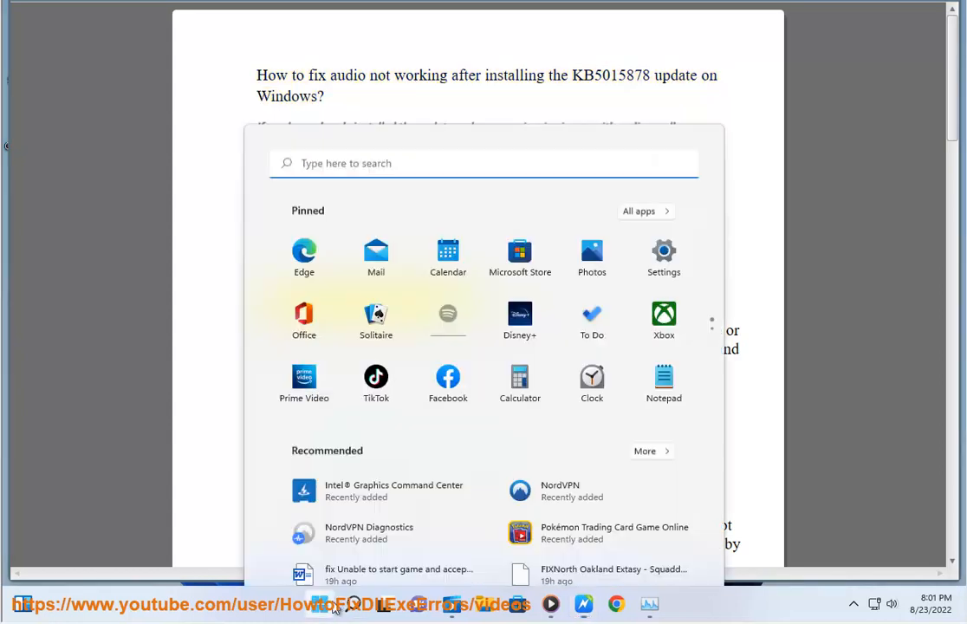
left_click(668, 552)
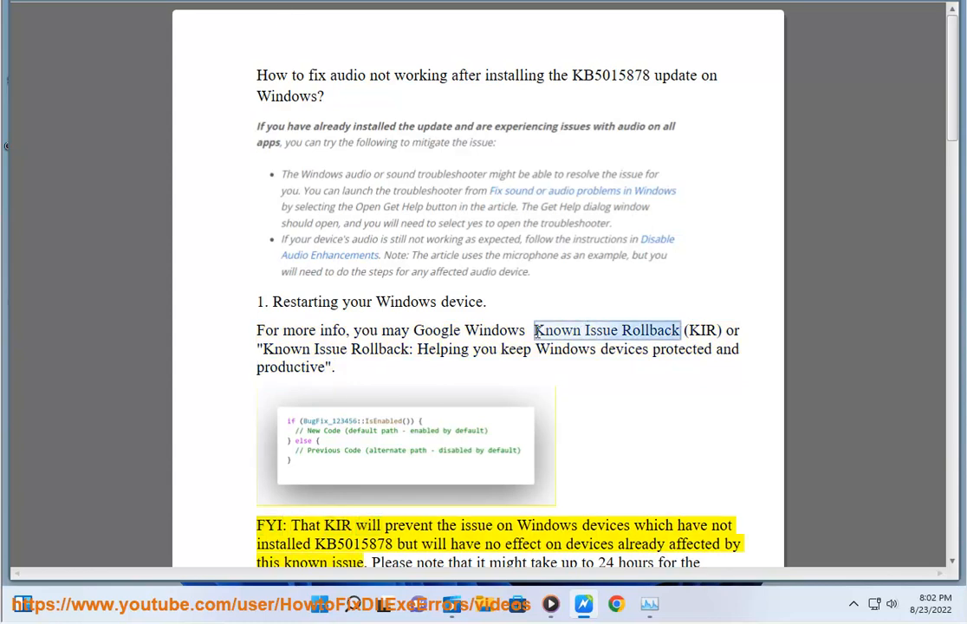
Look up 'Known Issue Rollback' and scroll through Microsoft's techcommunity blog article
left_click(615, 603)
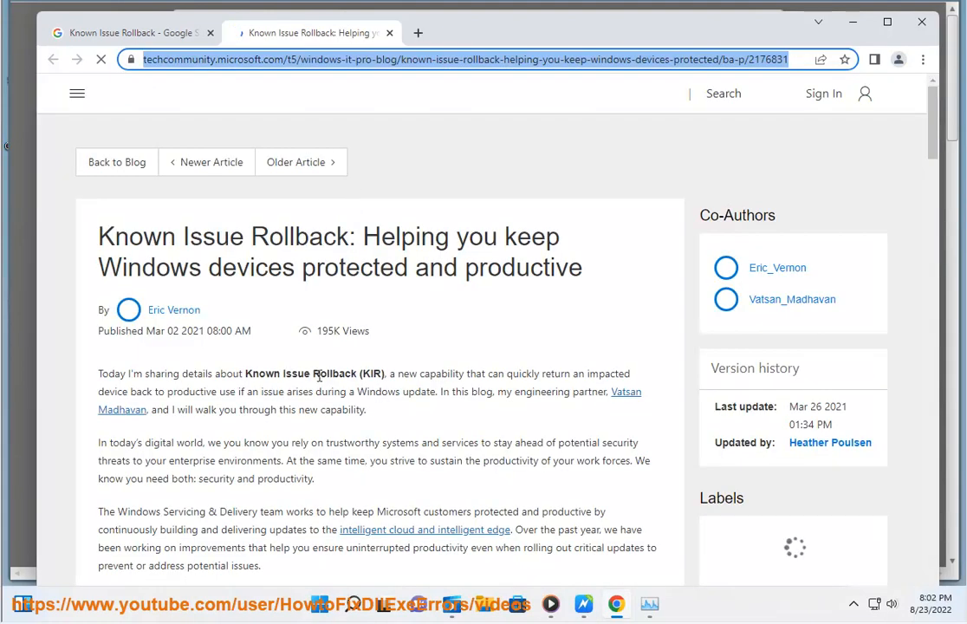
scroll("down", 3)
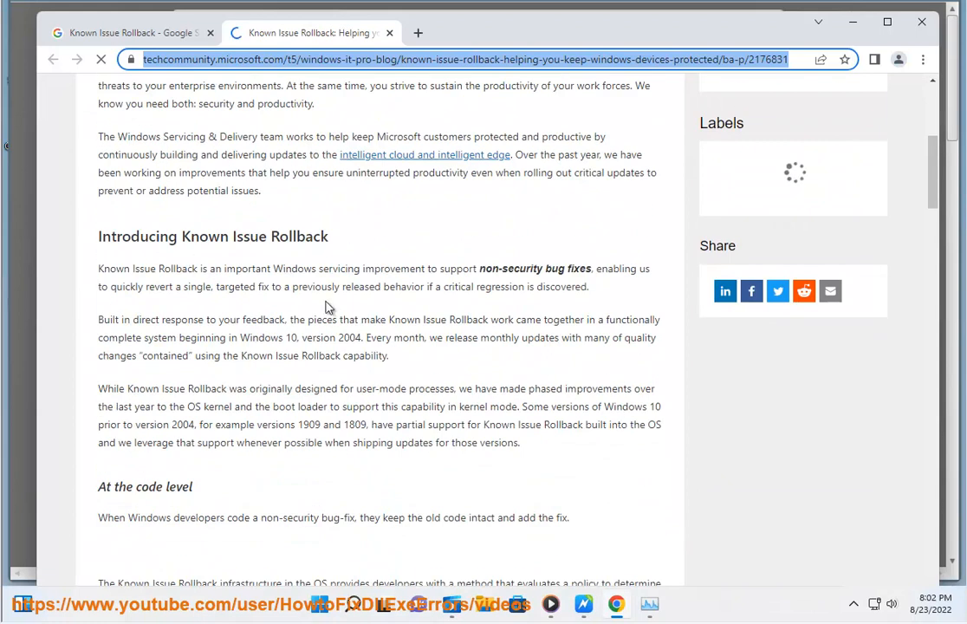
left_click_drag(98, 268, 294, 268)
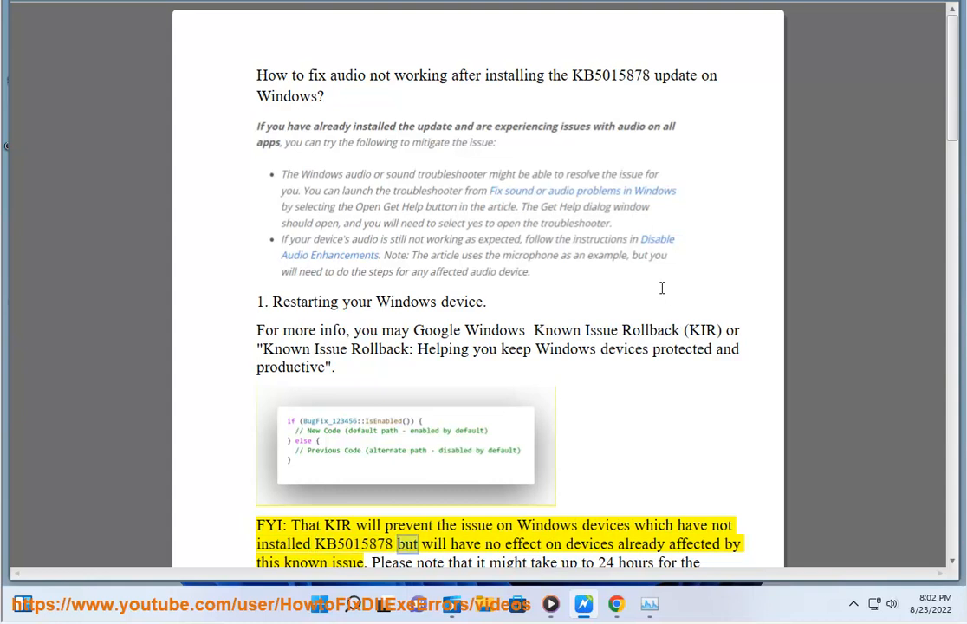
scroll("down", 3)
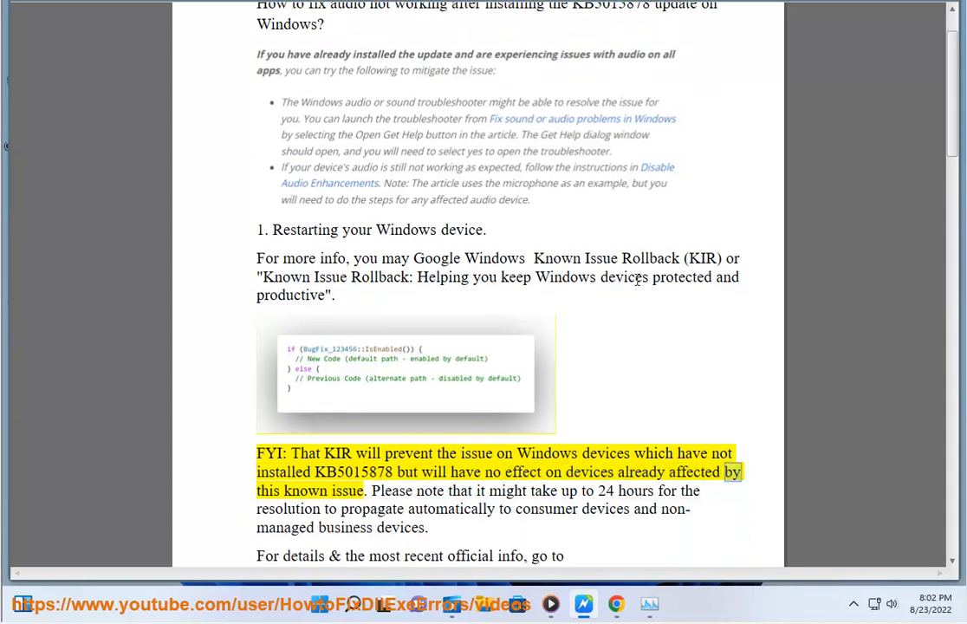
double_click(507, 489)
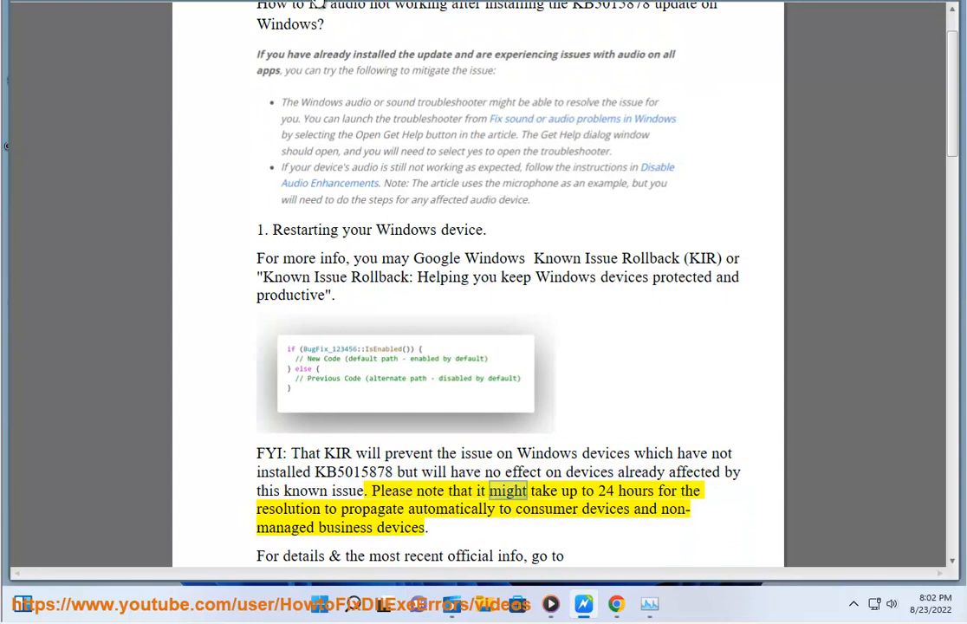
double_click(289, 508)
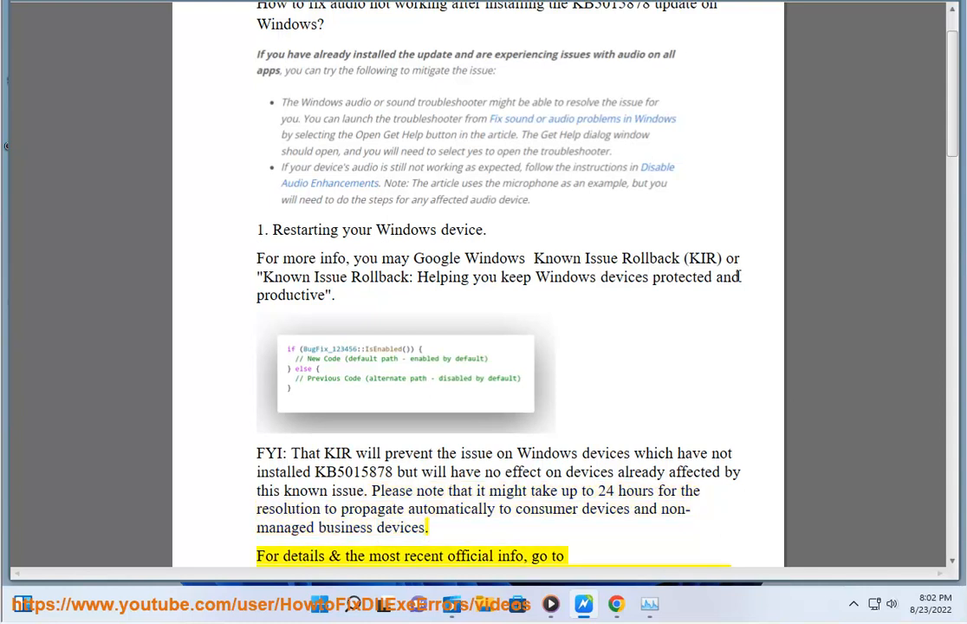
scroll("down", 3)
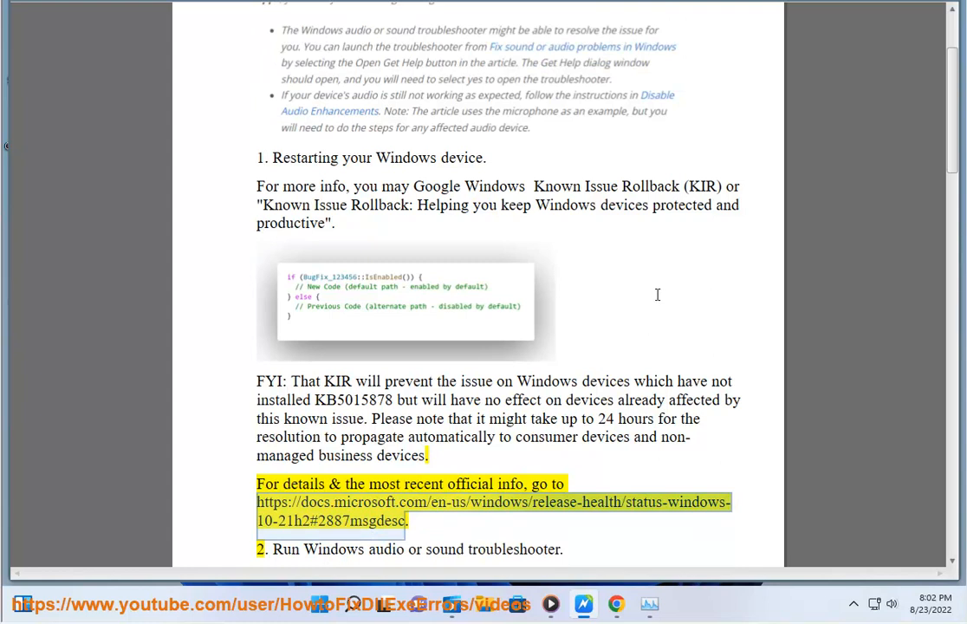
mouse_move(378, 97)
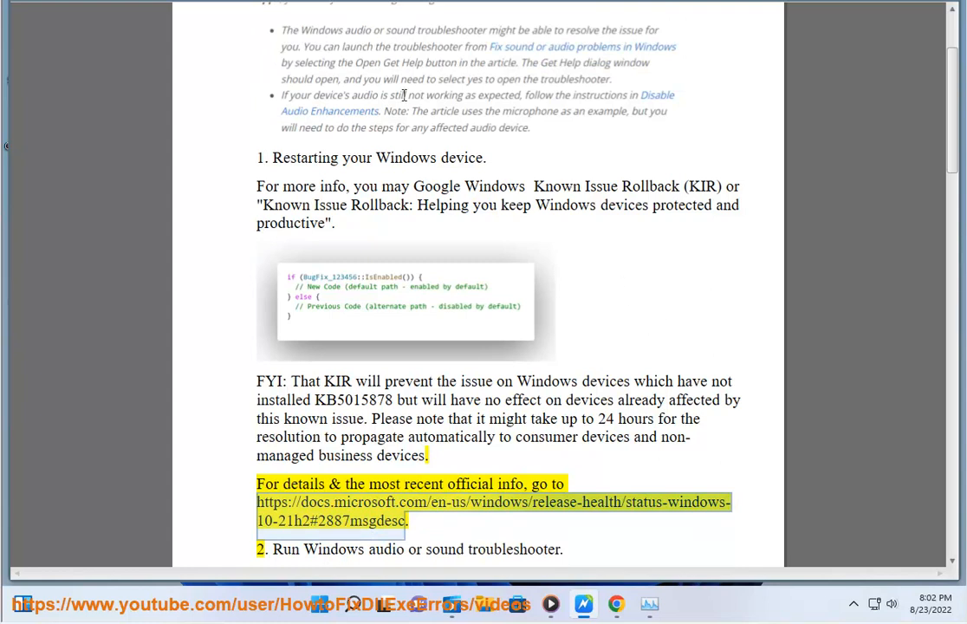
mouse_move(331, 91)
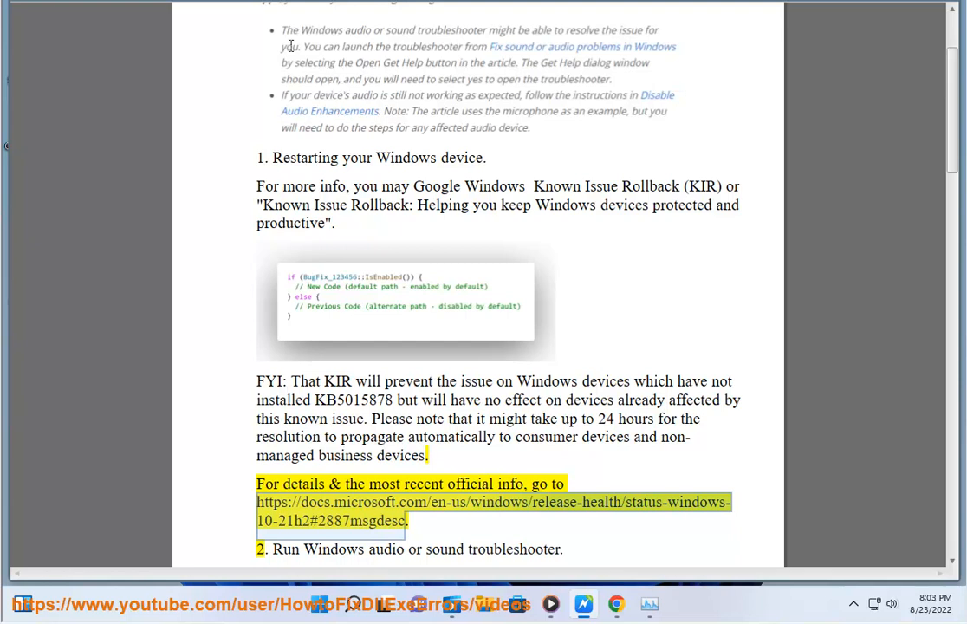
scroll("down", 3)
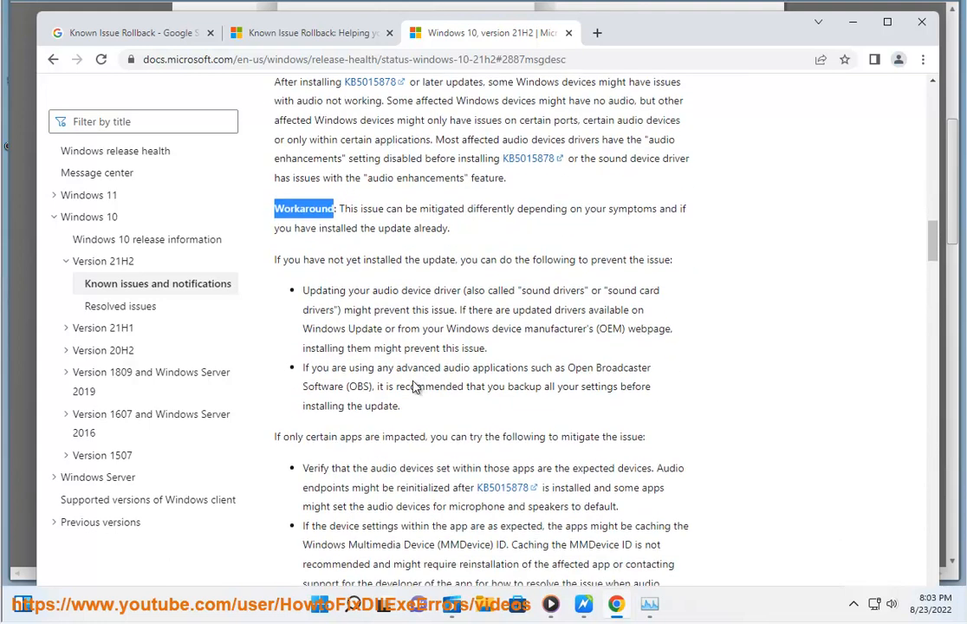
Scroll the 21H2 release health page down to the KB5015878 Workaround section
scroll("down", 3)
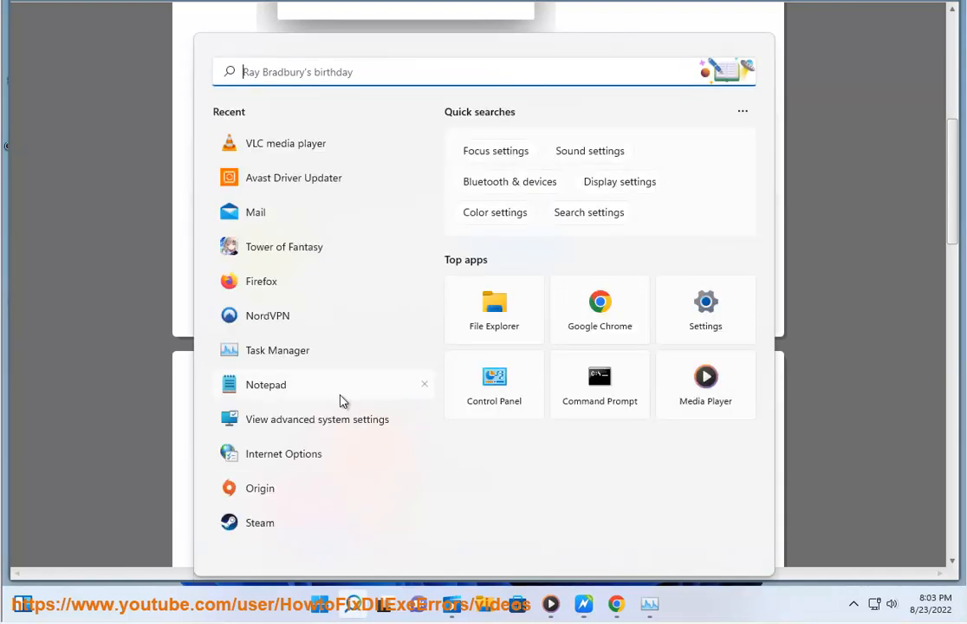
Search Control Panel for 'tr', open Troubleshooting and scroll the troubleshooter list
left_click(493, 379)
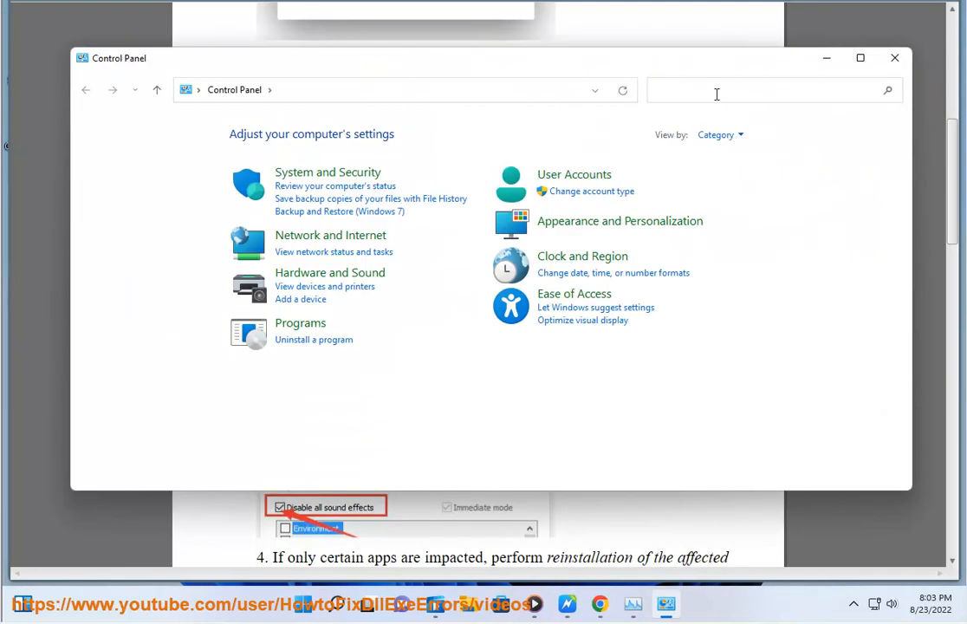
type("tr")
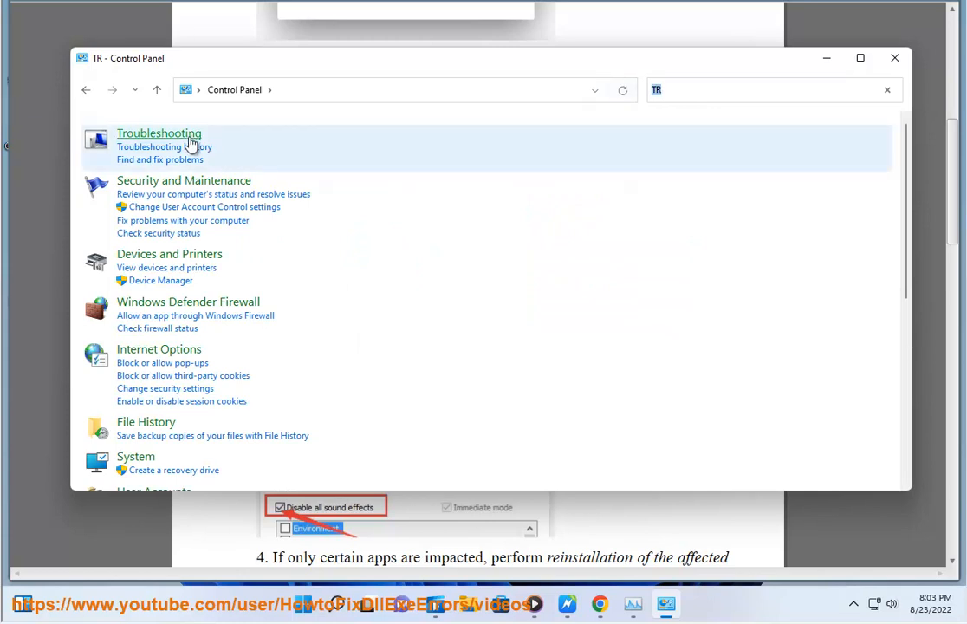
left_click(158, 132)
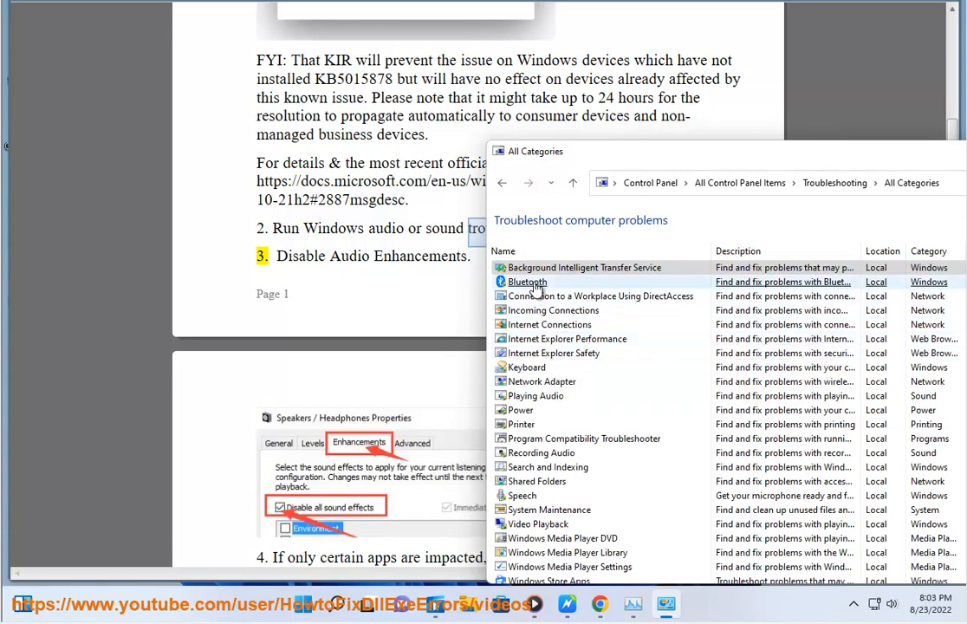
mouse_move(550, 396)
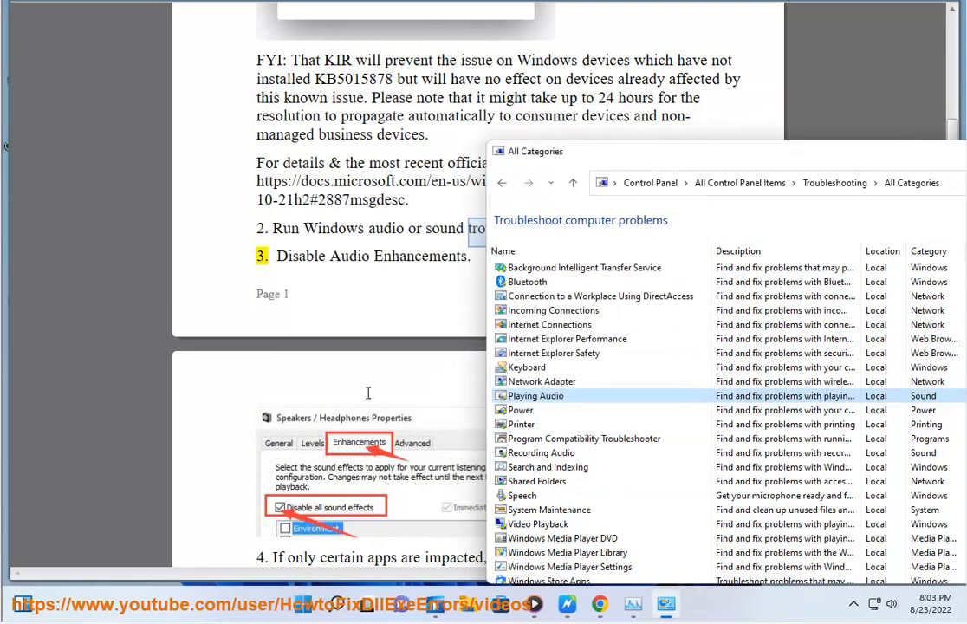
mouse_move(522, 495)
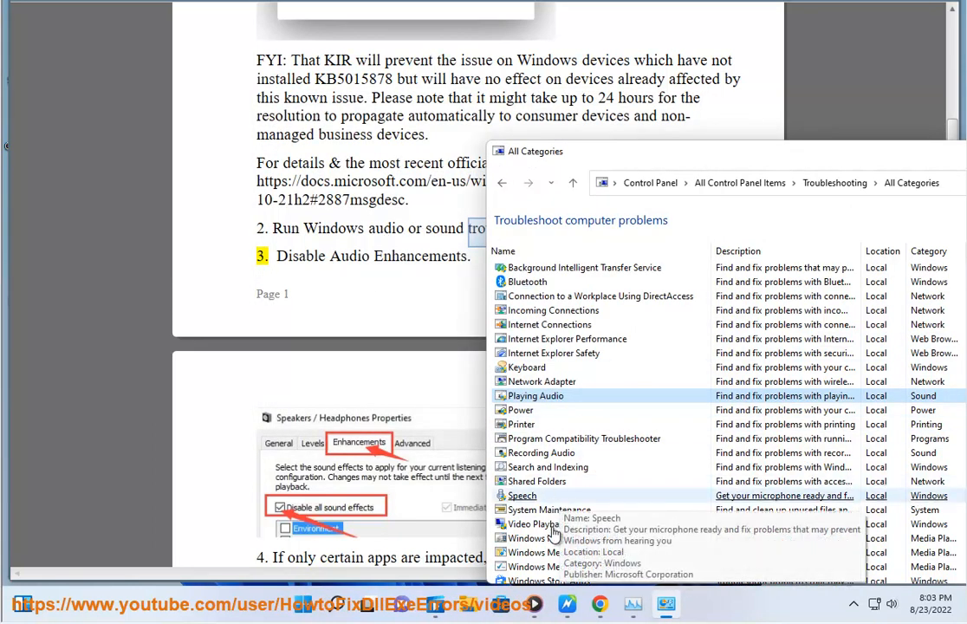
mouse_move(626, 452)
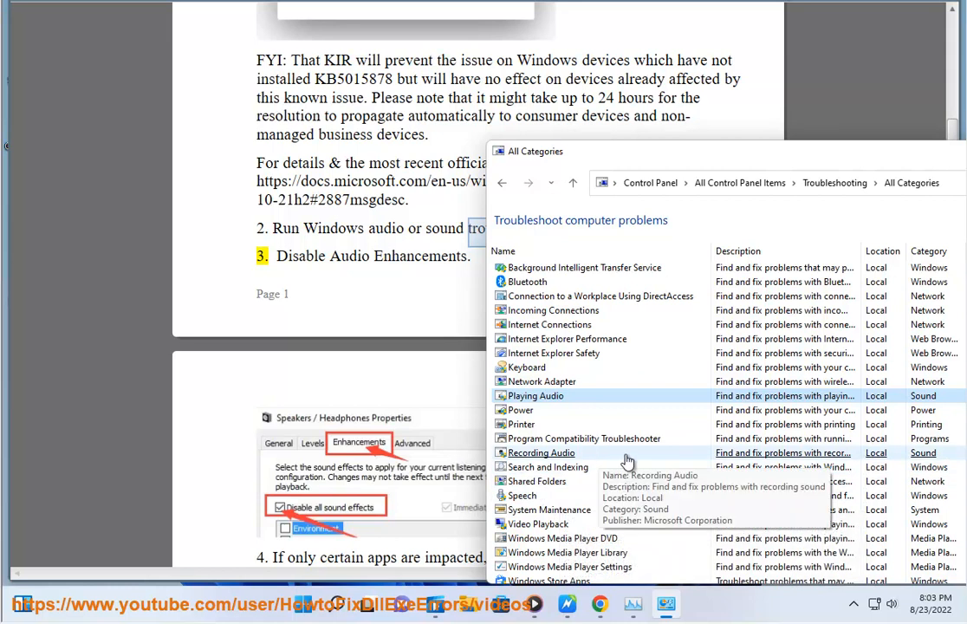
scroll("down", 3)
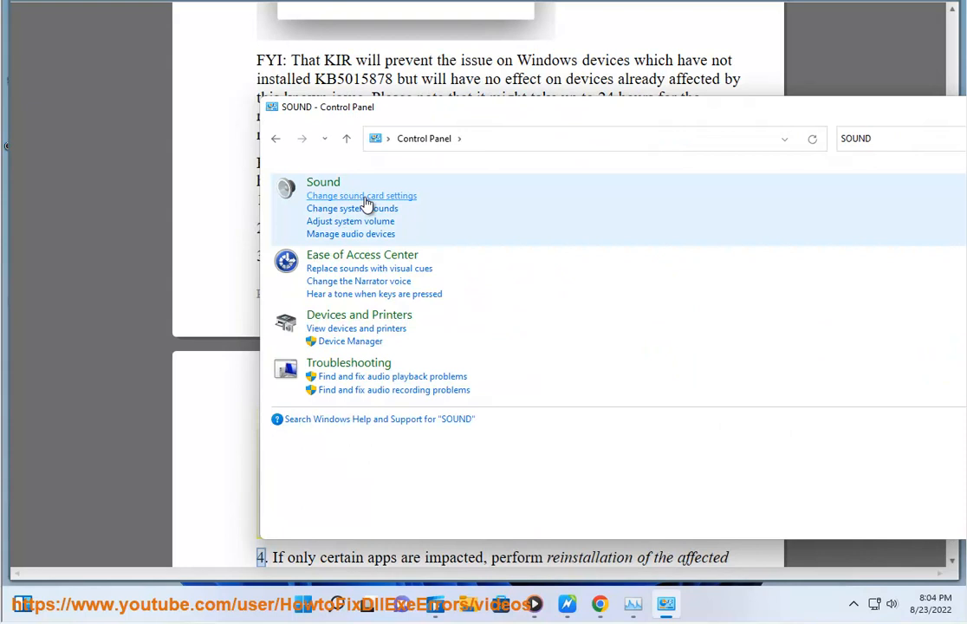
View the Speakers properties' Enhancements tab, close it with OK, and return to the guide
left_click(361, 195)
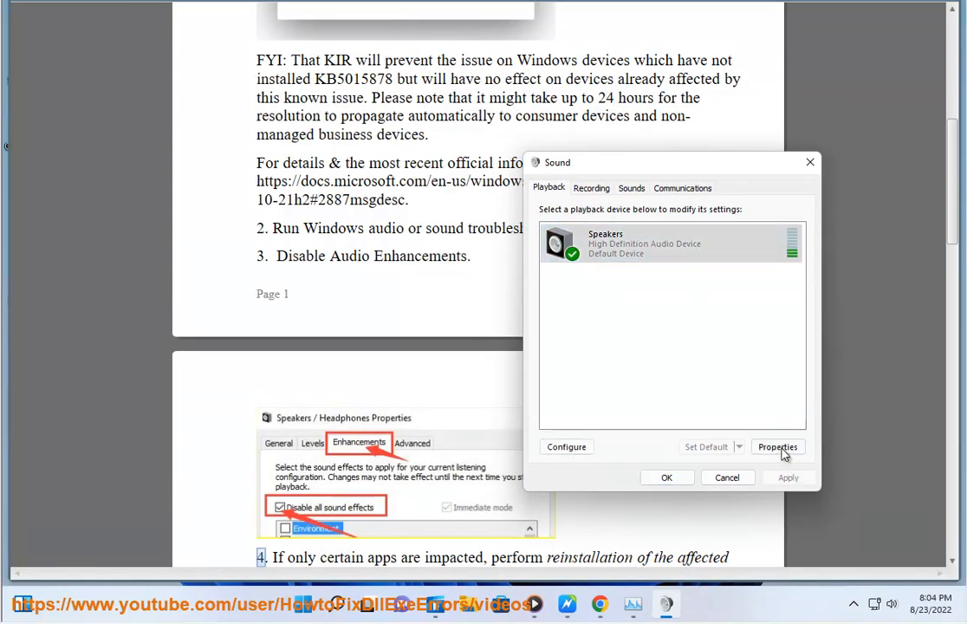
left_click(776, 446)
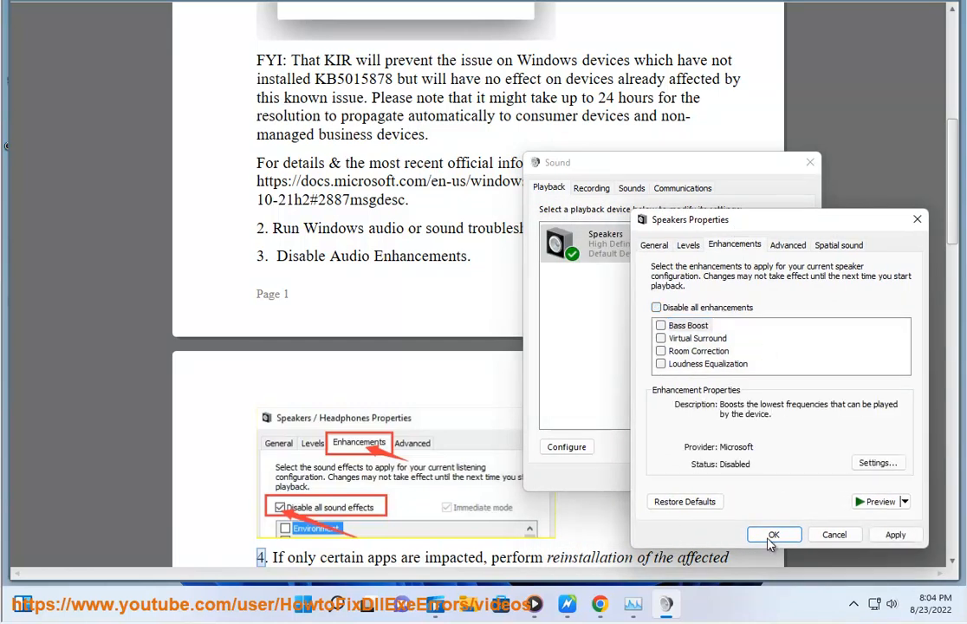
left_click(775, 534)
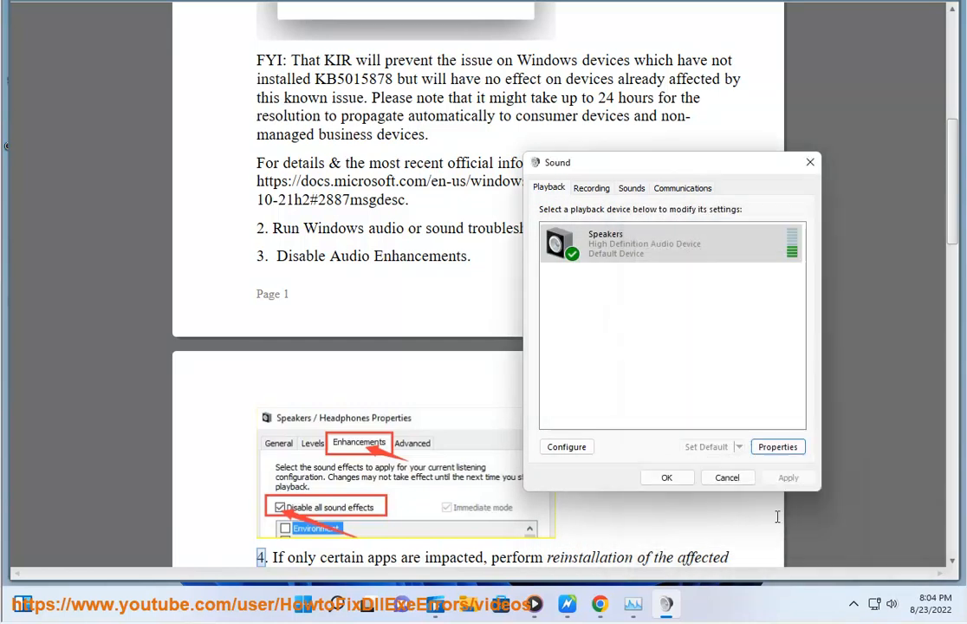
left_click(727, 477)
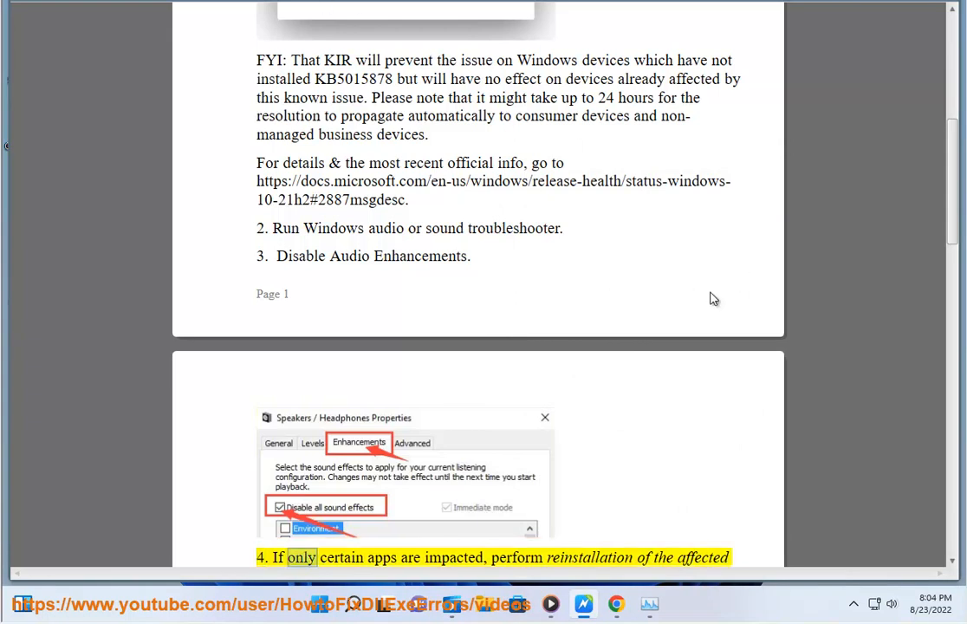
Scroll the guide past step 4 to the Plan B audio reconfiguration section
scroll("down", 3)
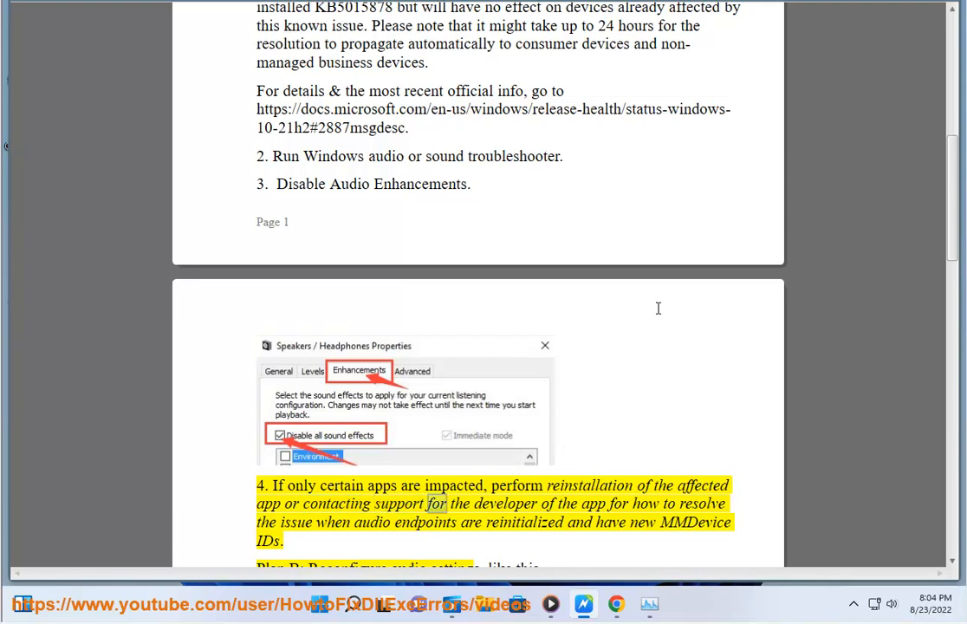
double_click(372, 523)
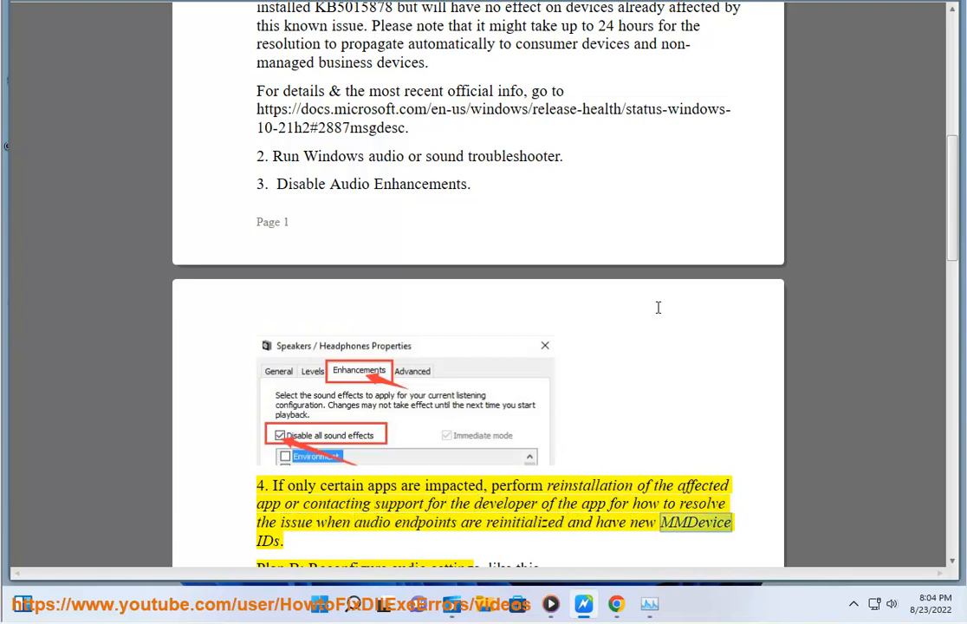
scroll("down", 3)
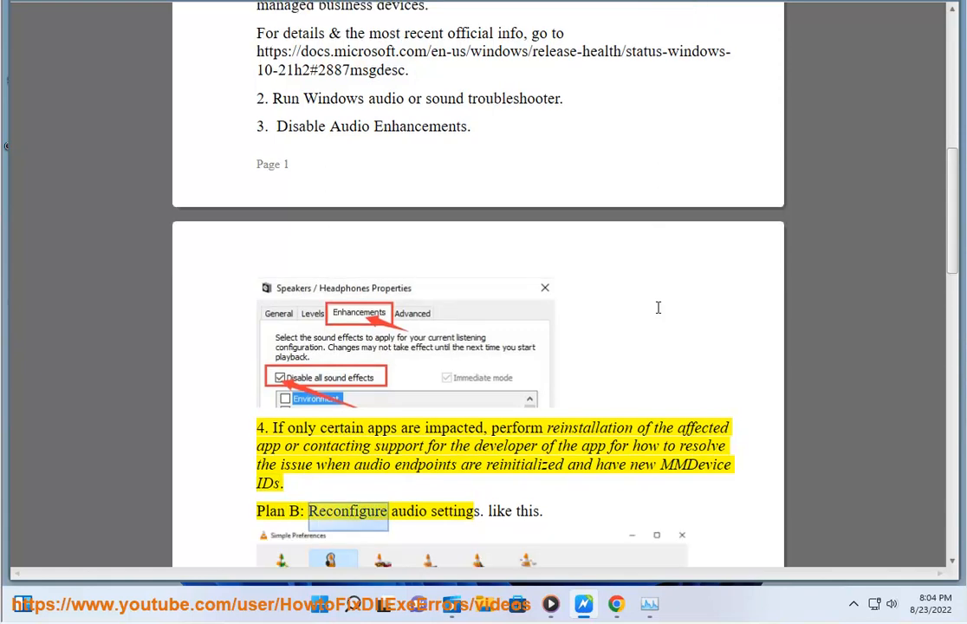
scroll("down", 3)
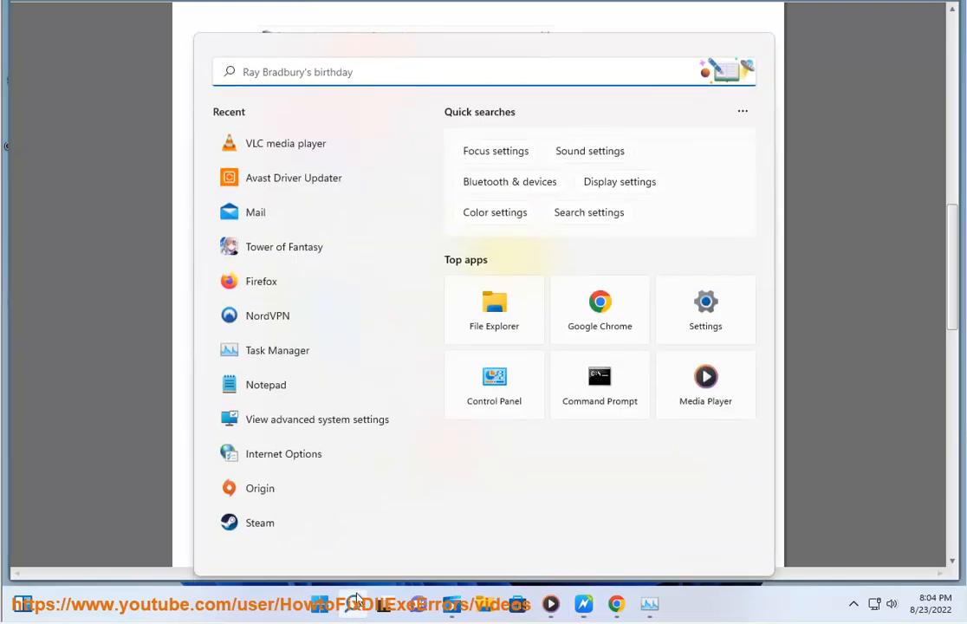
Search for VLC, review its Audio preferences with Device on Default, and cancel
type("VLC")
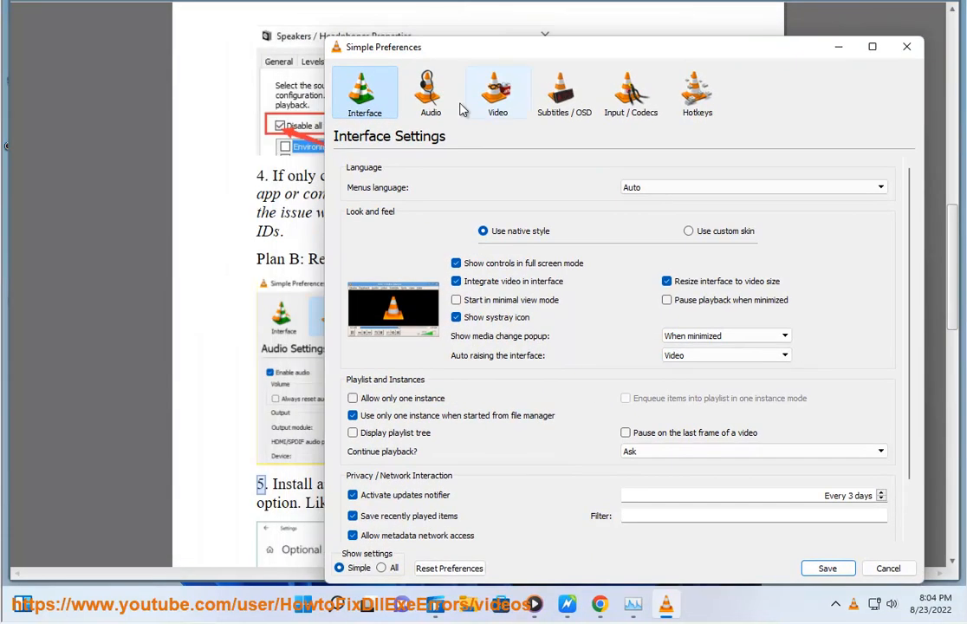
left_click(430, 92)
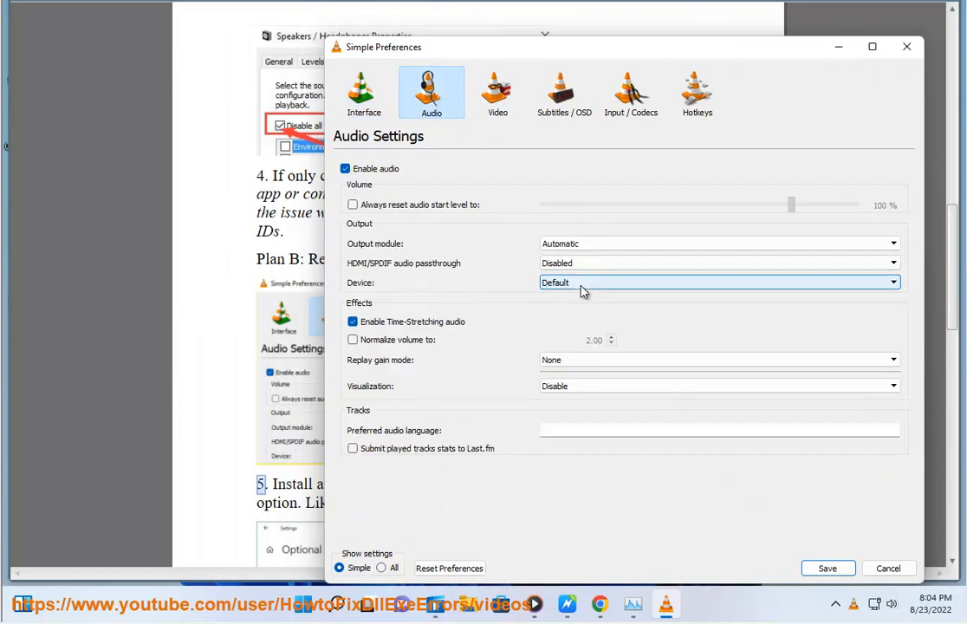
mouse_move(617, 306)
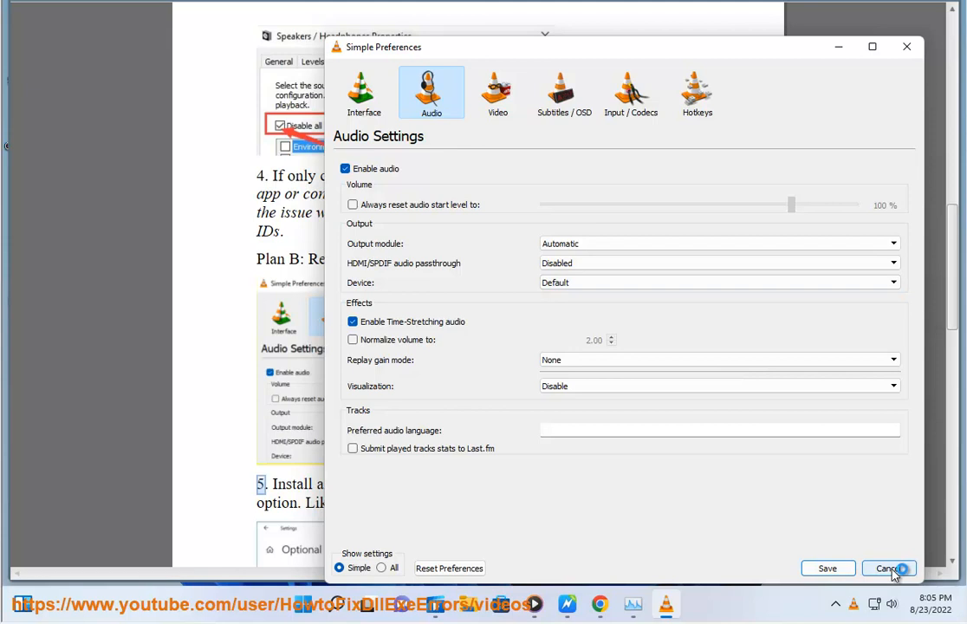
left_click(890, 568)
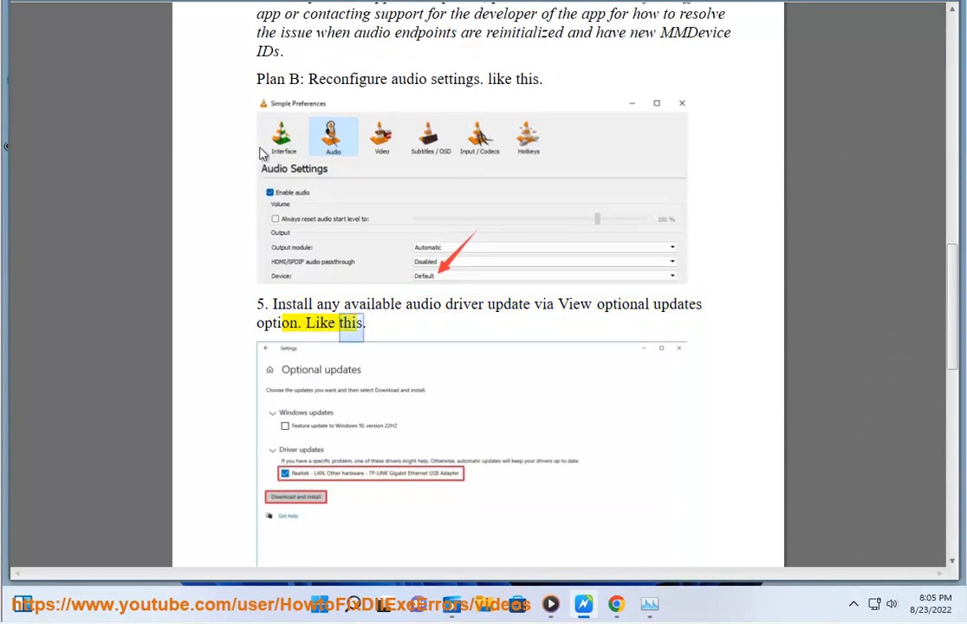
Scroll the guide down to step 5 on optional audio driver updates
scroll("down", 3)
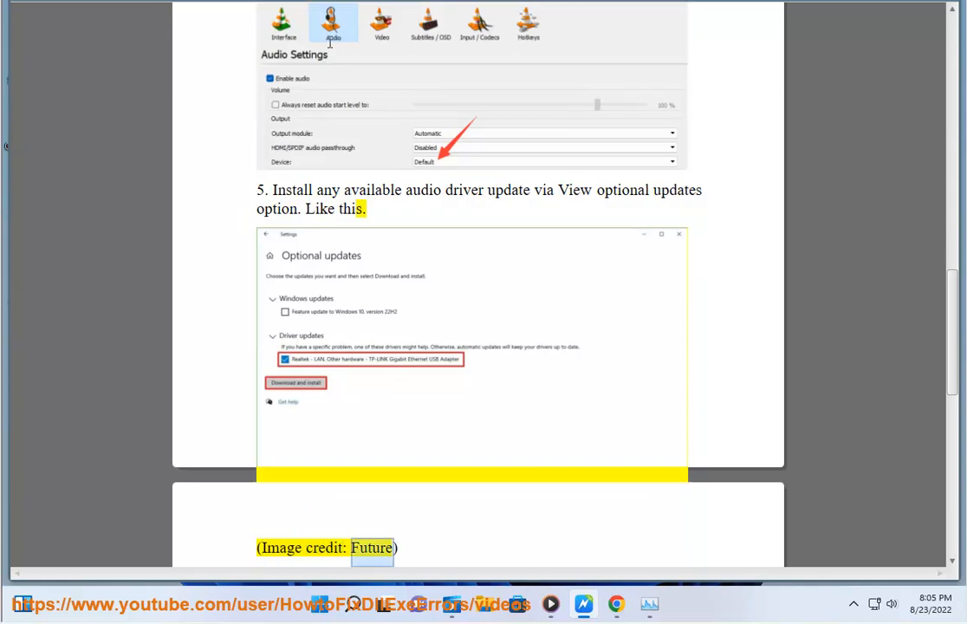
scroll("down", 3)
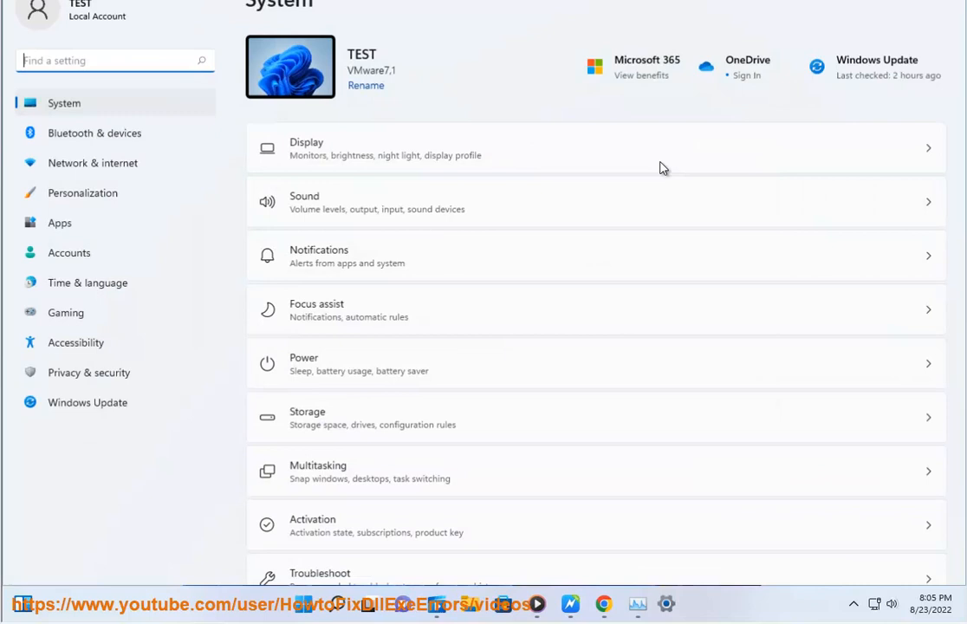
Under Optional features > View features, search 'AUD', then 'RE', then 'AUDIO'
left_click(58, 222)
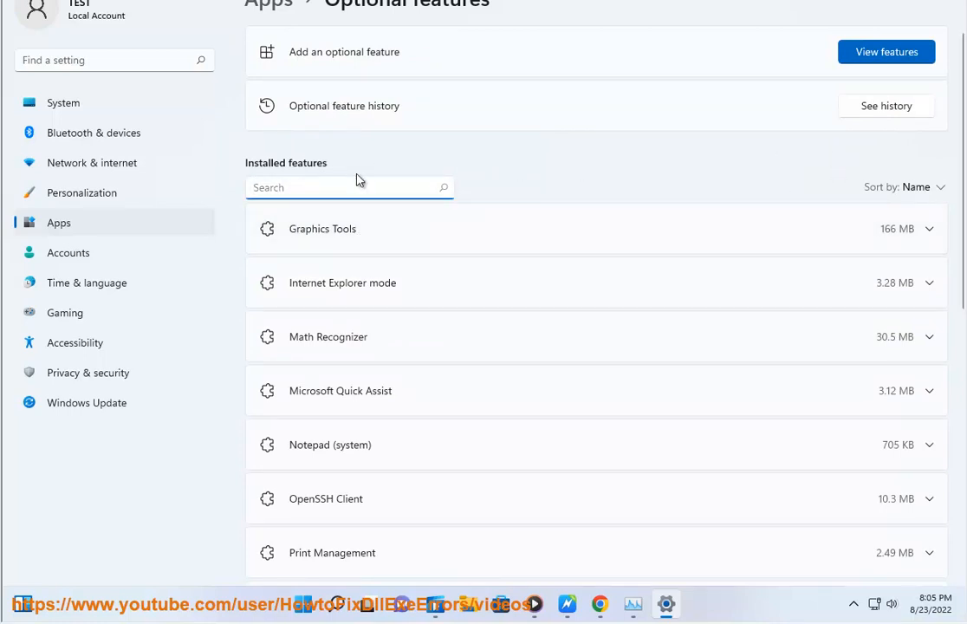
left_click(884, 52)
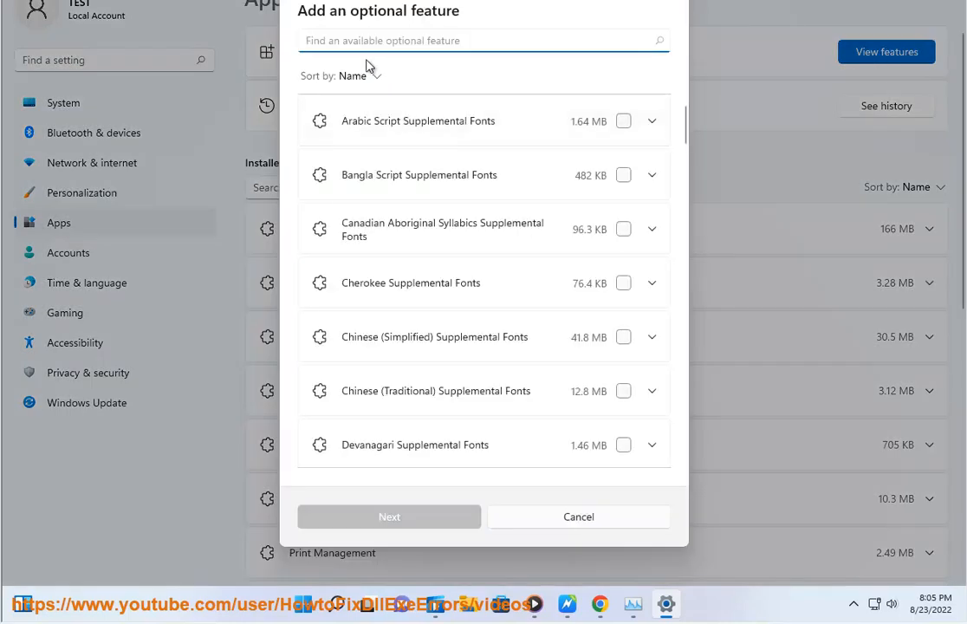
mouse_move(386, 271)
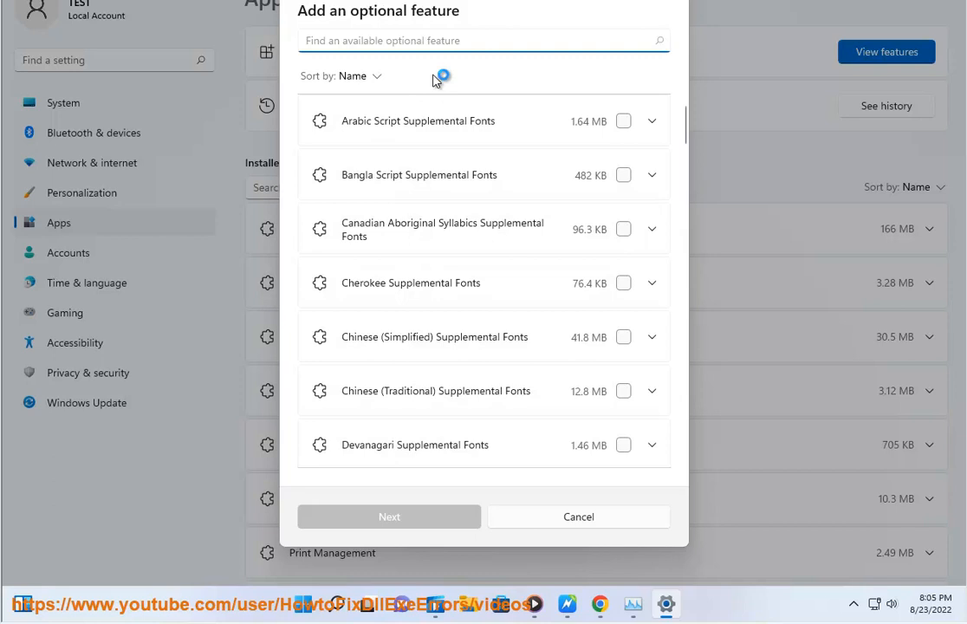
type("AUDIO")
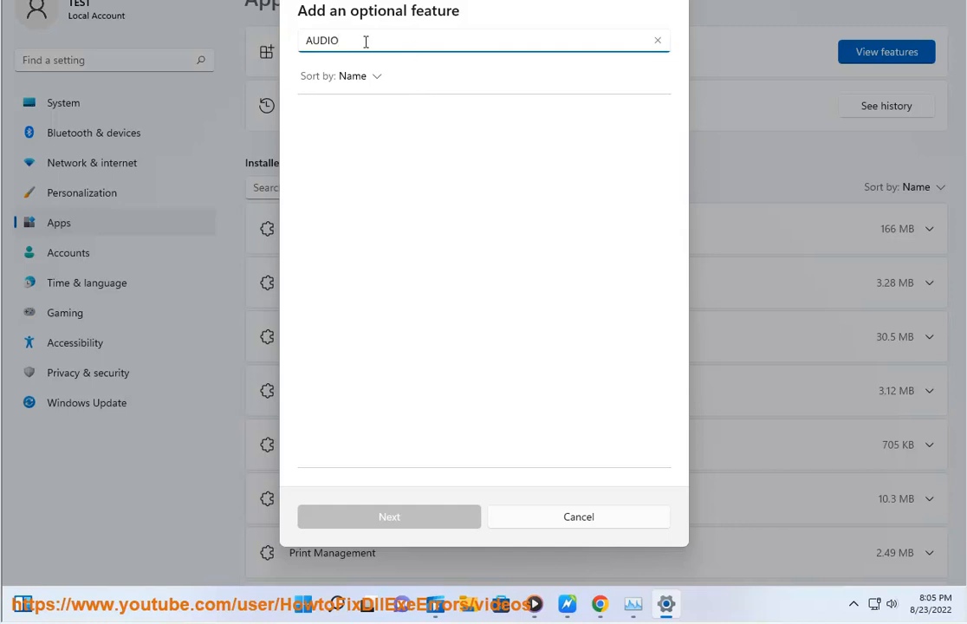
left_click(653, 40)
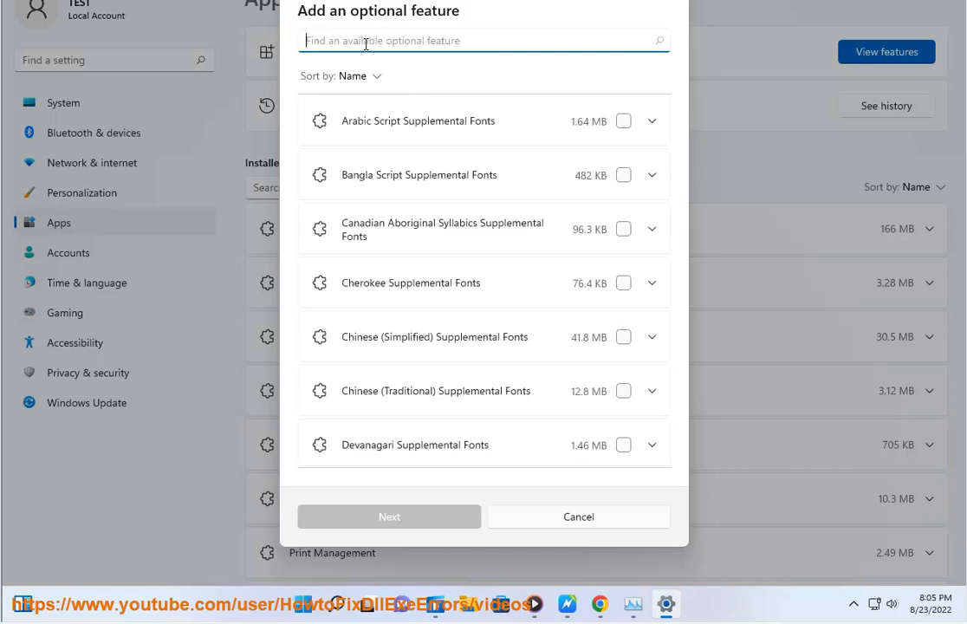
type("RET")
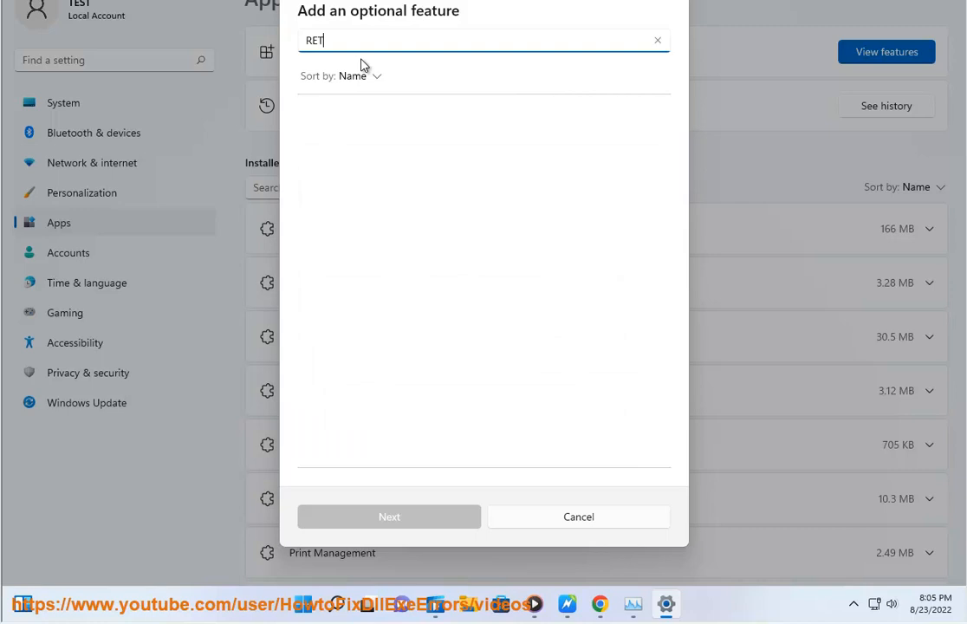
key("Backspace")
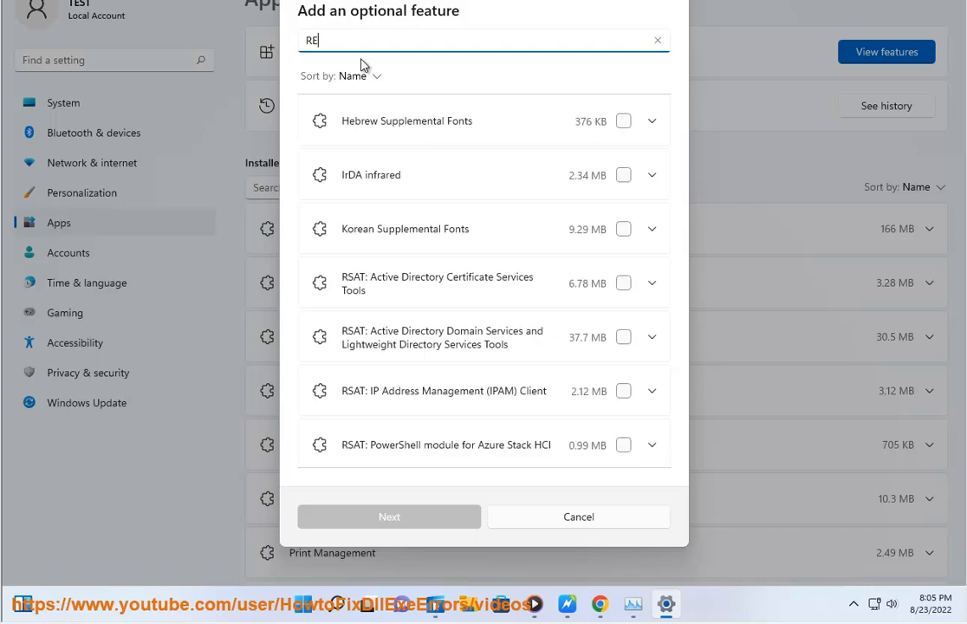
left_click(654, 39)
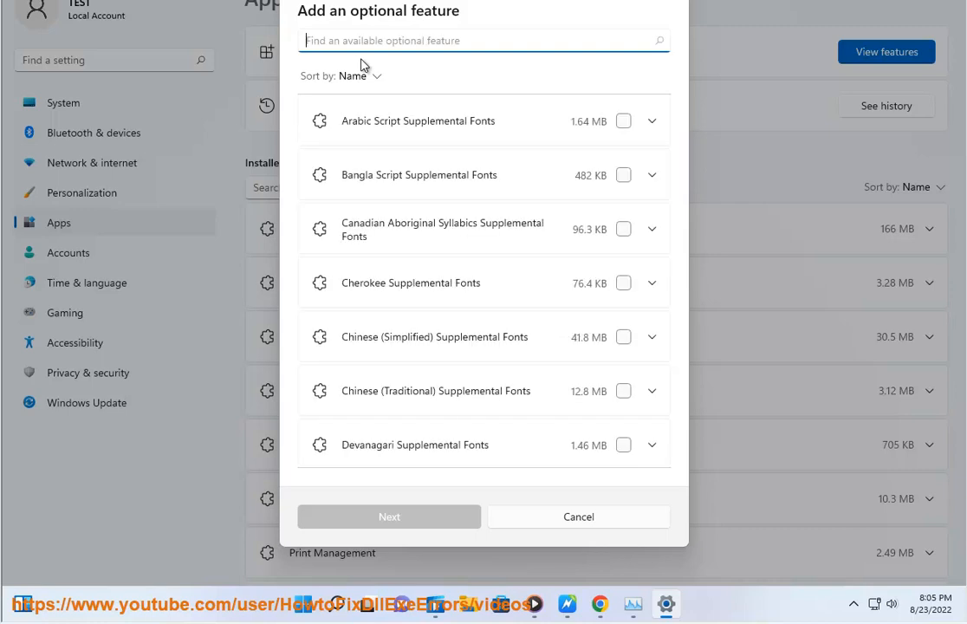
type("AUD")
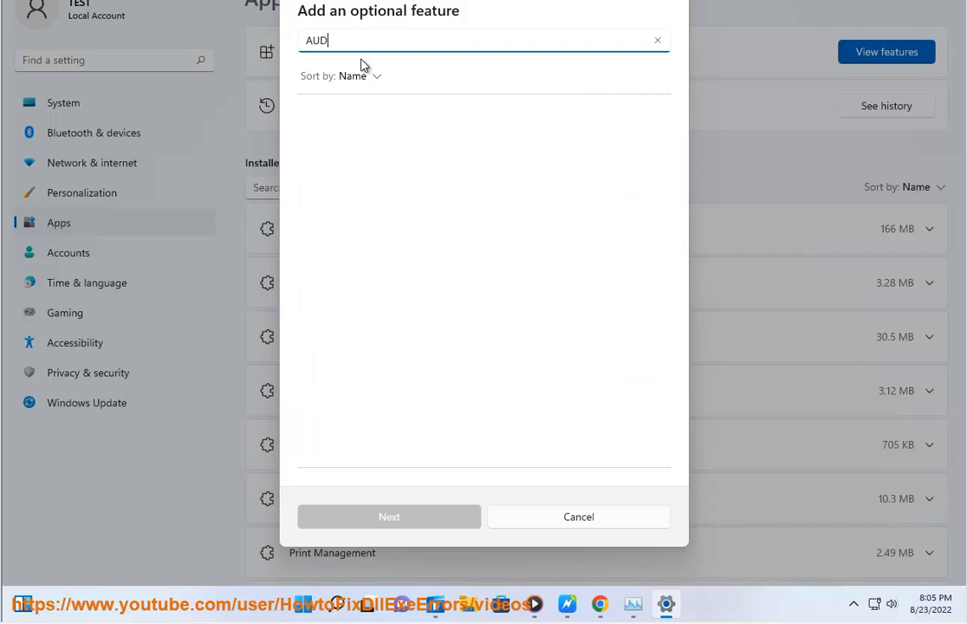
type("IO")
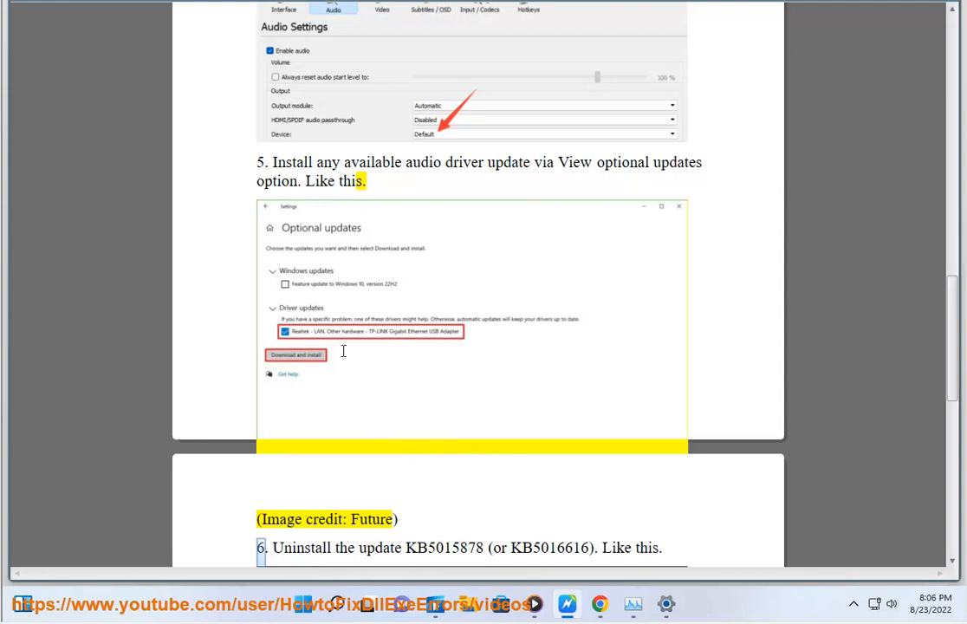
mouse_move(516, 347)
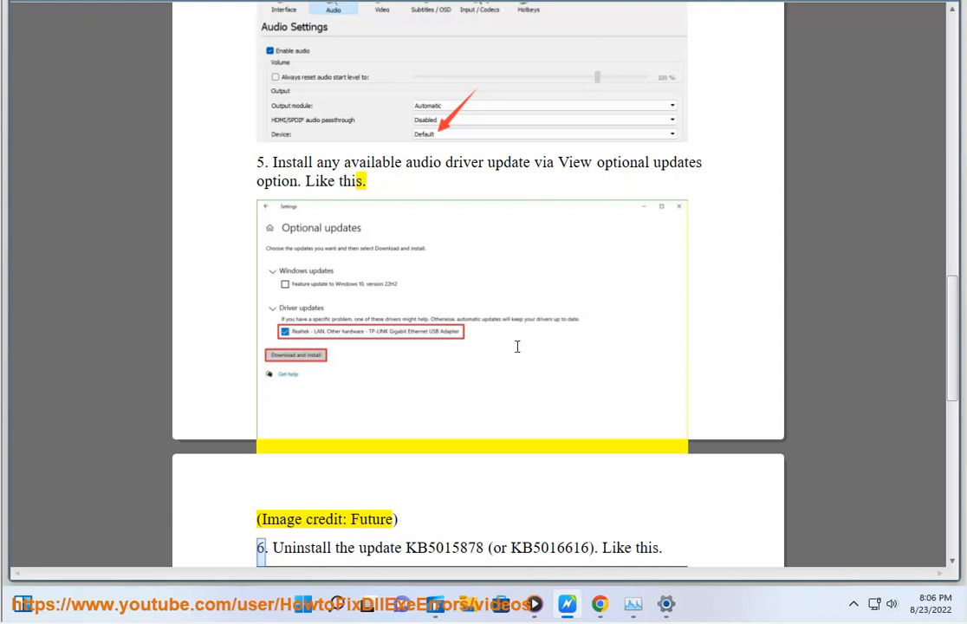
mouse_move(724, 303)
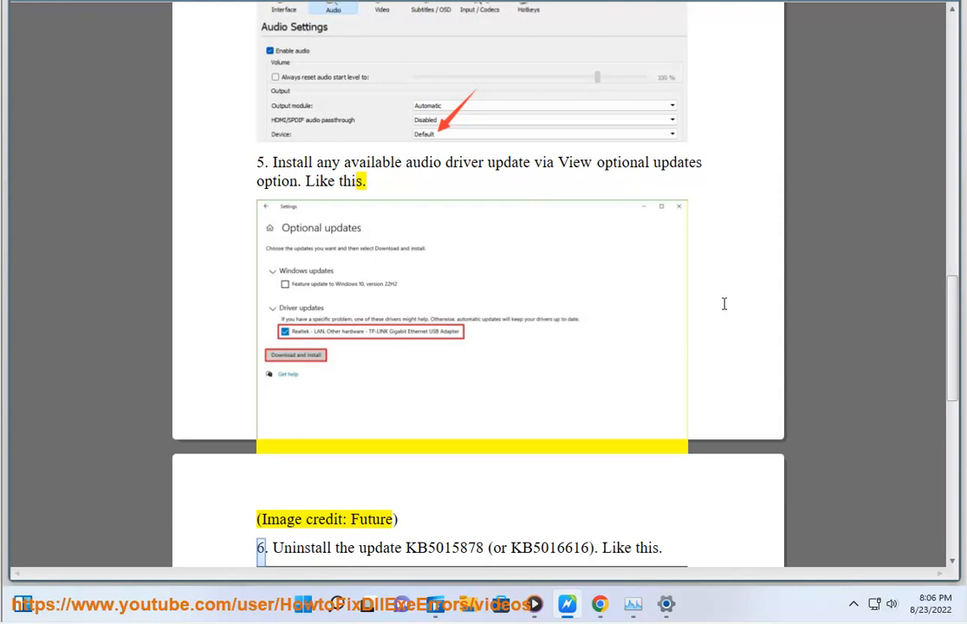
Scroll the guide down to step 6 on uninstalling KB5015878
scroll("down", 3)
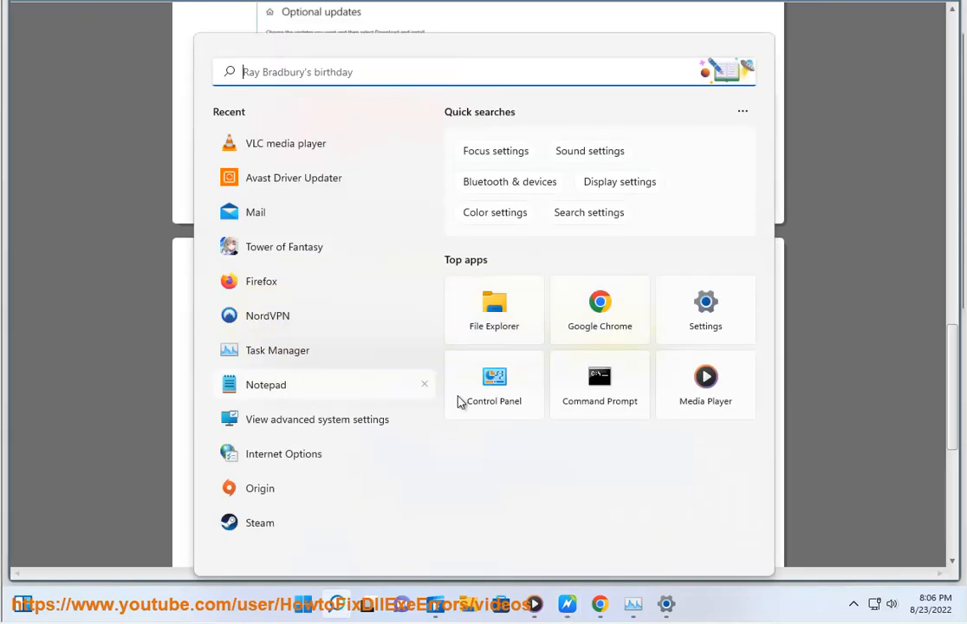
Go from Control Panel through Programs to the Installed Updates list of Windows updates
left_click(493, 385)
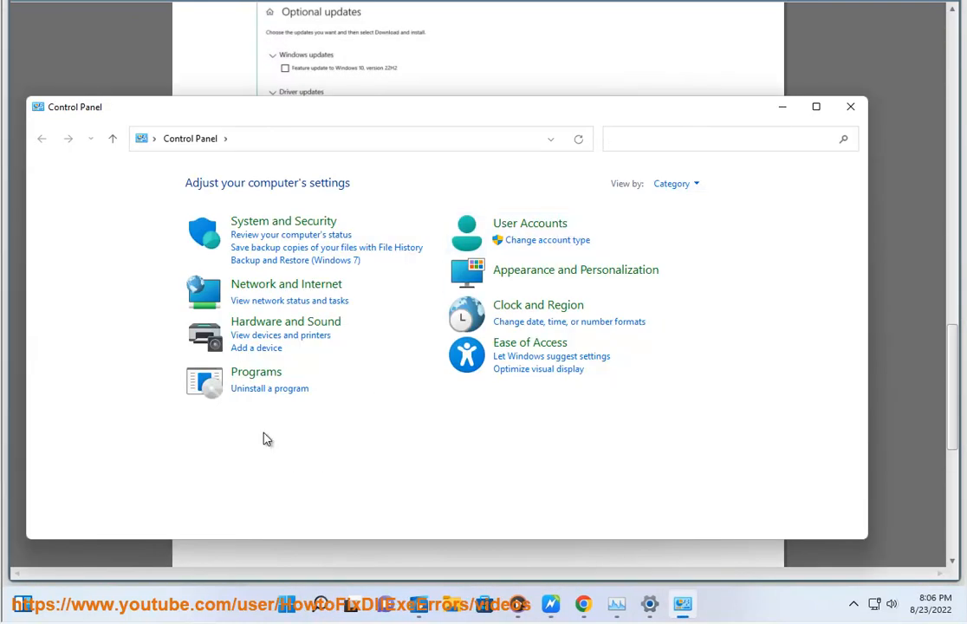
left_click(255, 371)
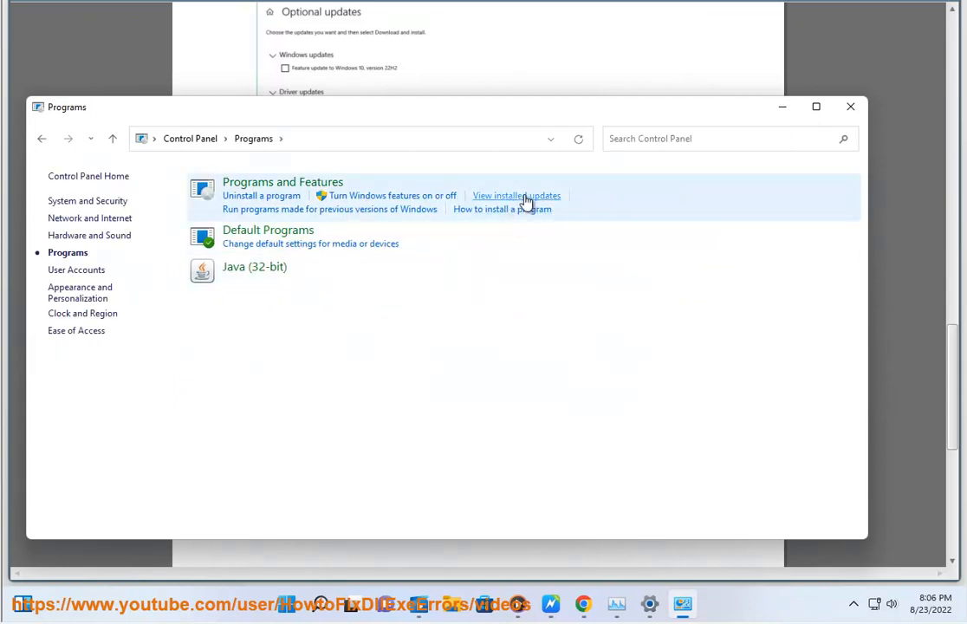
left_click(517, 195)
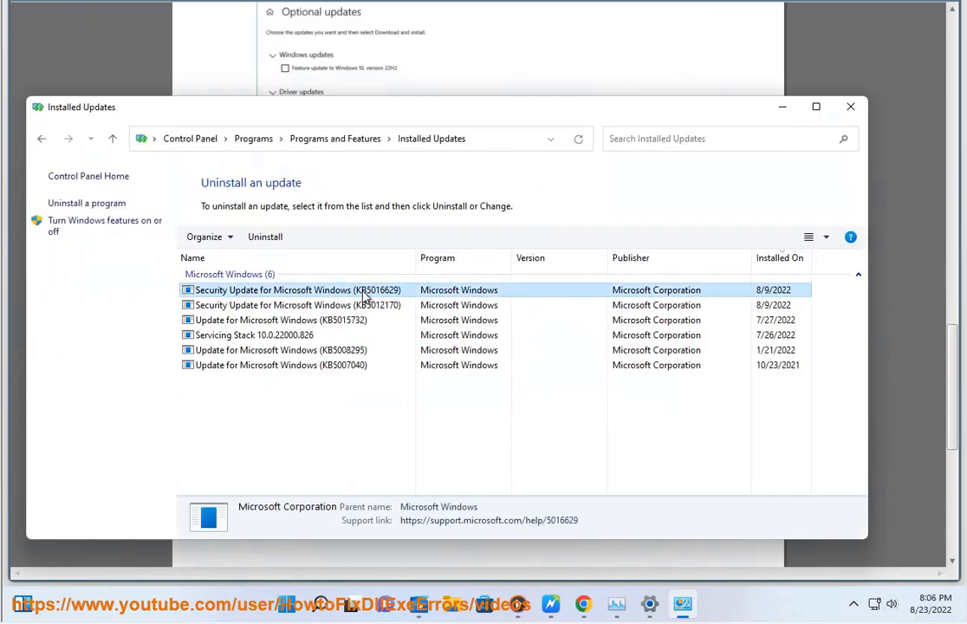